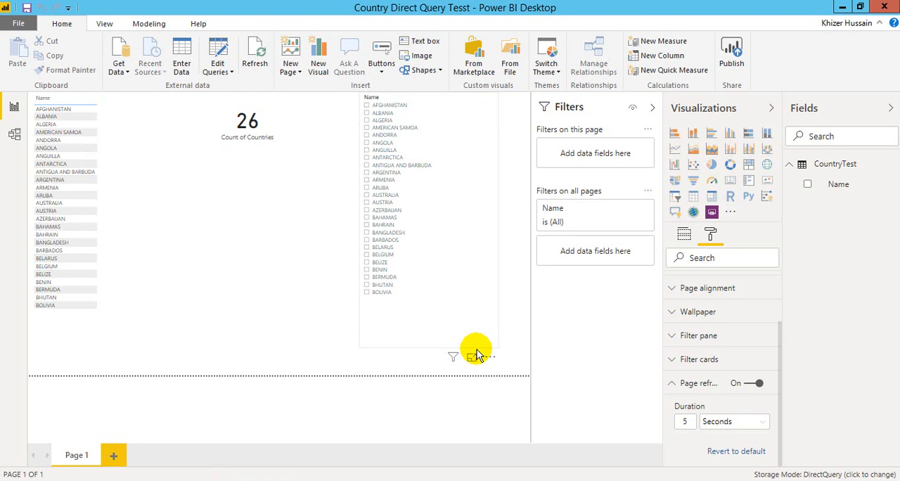
pyautogui.moveTo(331, 335)
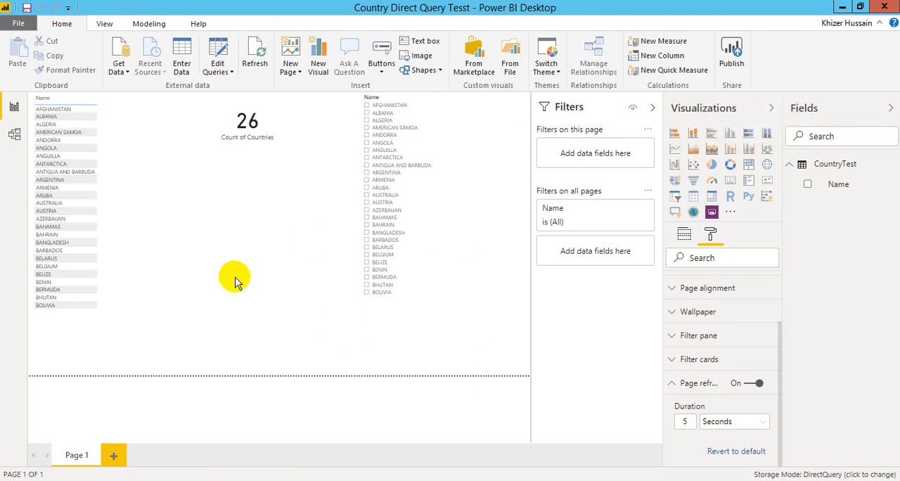
pyautogui.moveTo(190, 292)
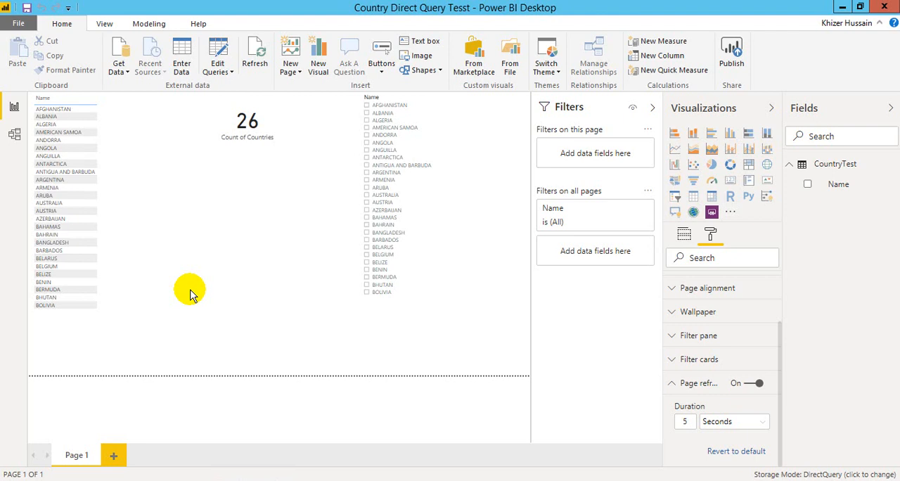
# - Keep the Automatic Page Refresh preview enabled, check the interval unit, and enter id 7 in the query
pyautogui.click(60, 132)
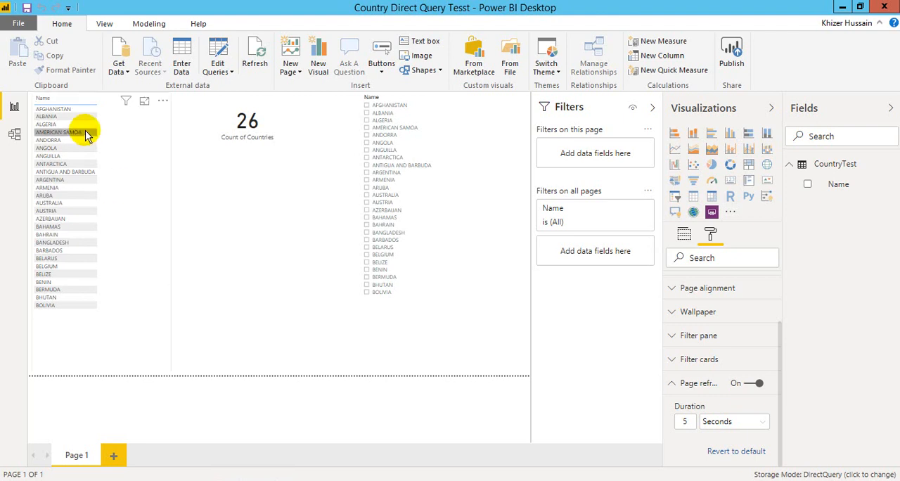
pyautogui.moveTo(63, 132)
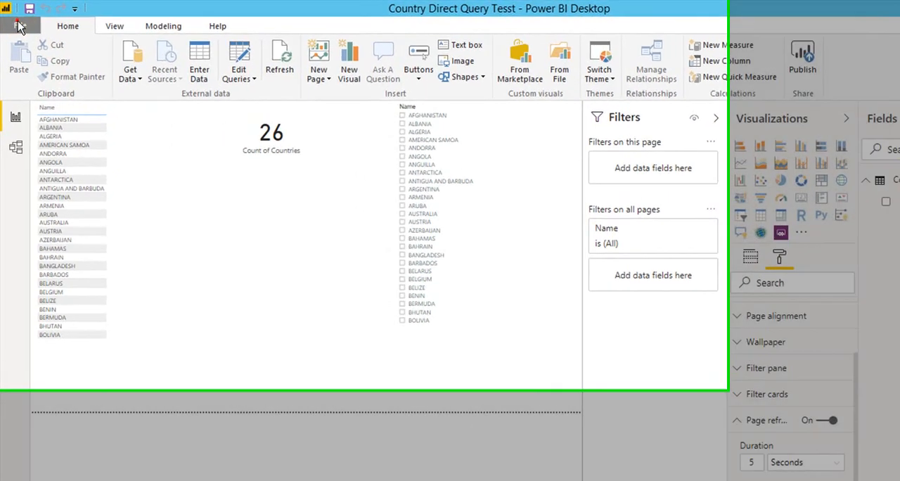
pyautogui.click(19, 26)
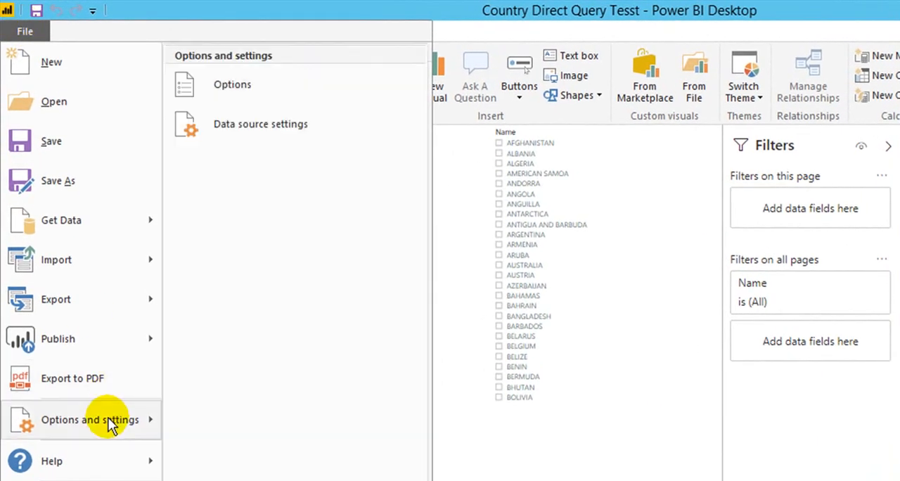
pyautogui.moveTo(260, 98)
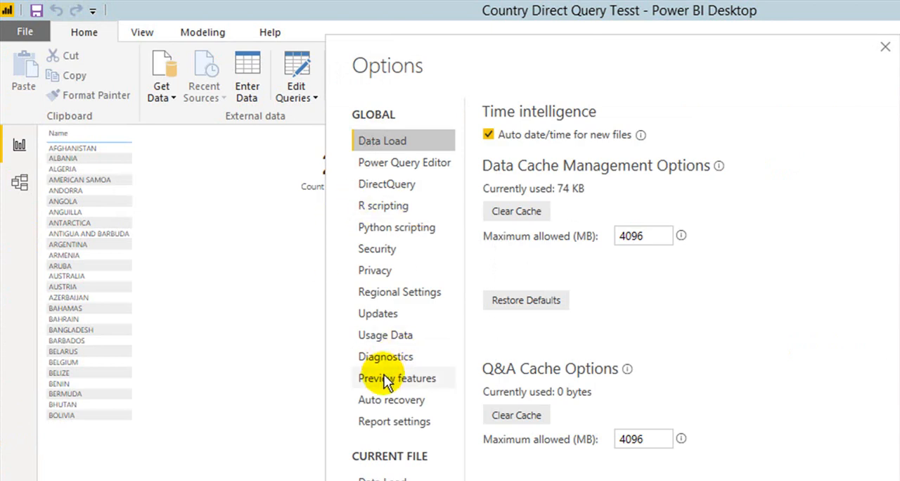
pyautogui.click(397, 379)
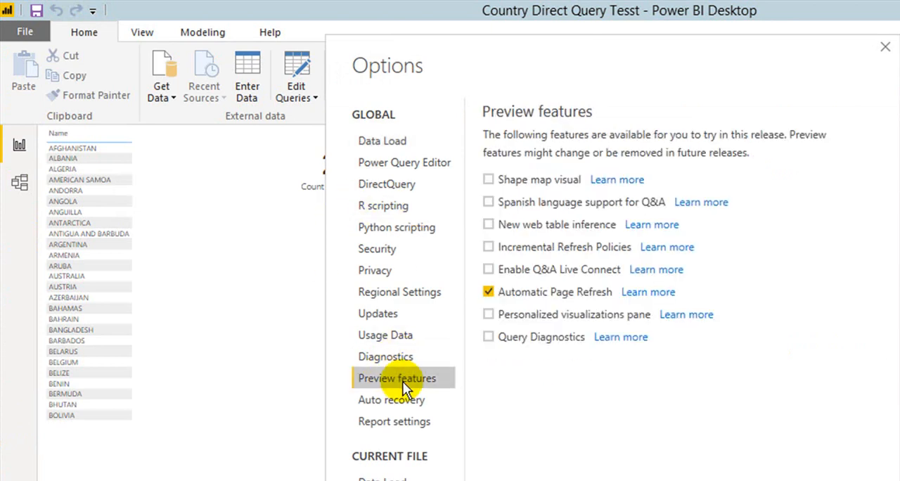
pyautogui.click(488, 292)
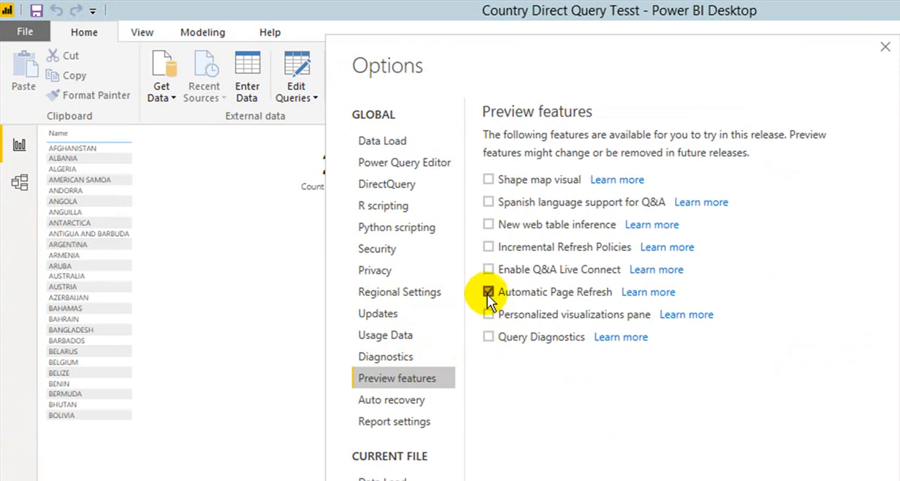
pyautogui.click(488, 292)
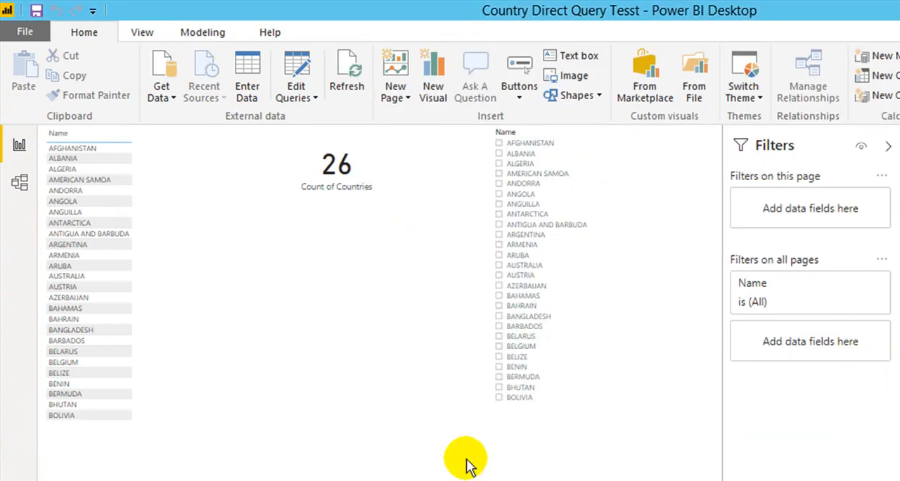
pyautogui.moveTo(447, 471)
pyautogui.write('5')
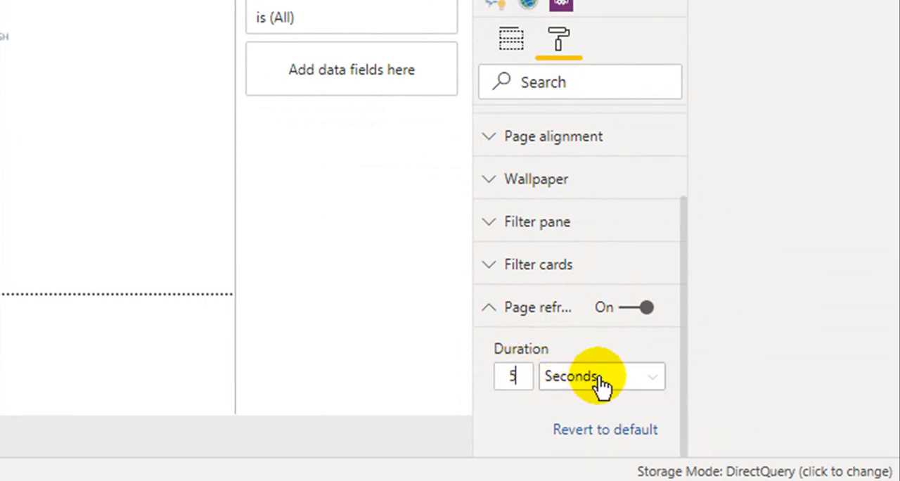
pyautogui.click(601, 376)
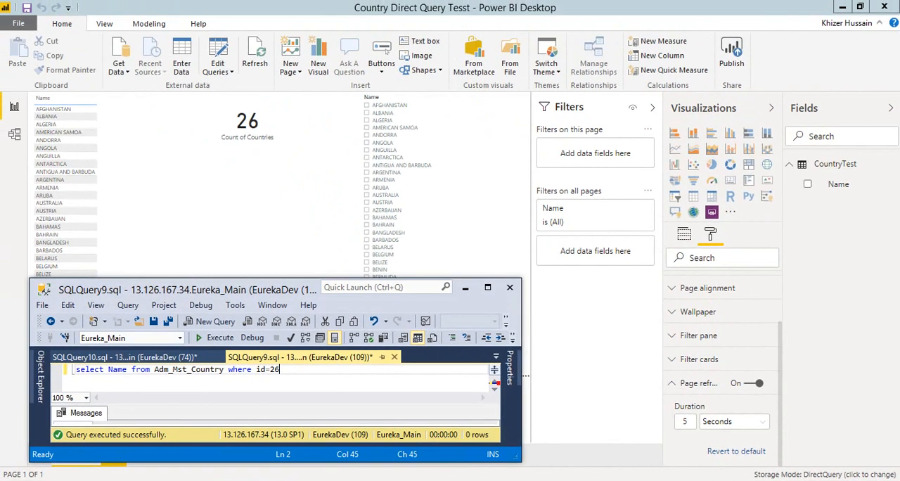
pyautogui.write('7')
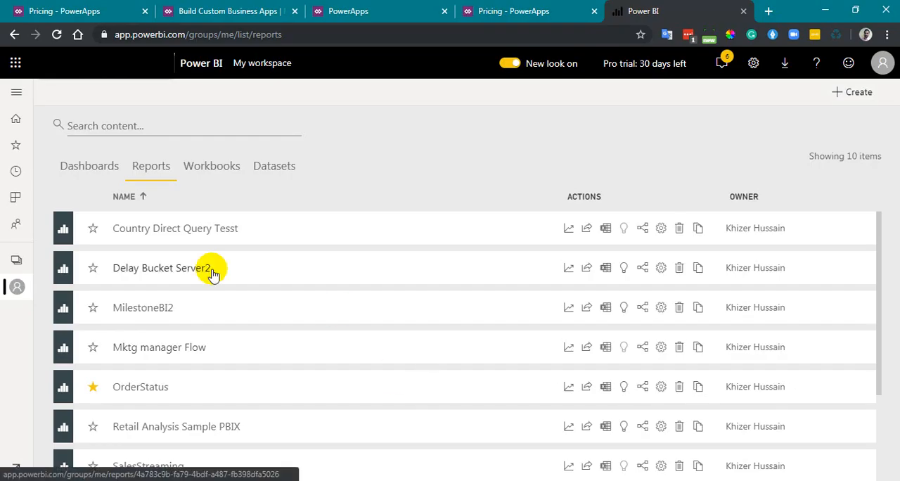
pyautogui.moveTo(214, 227)
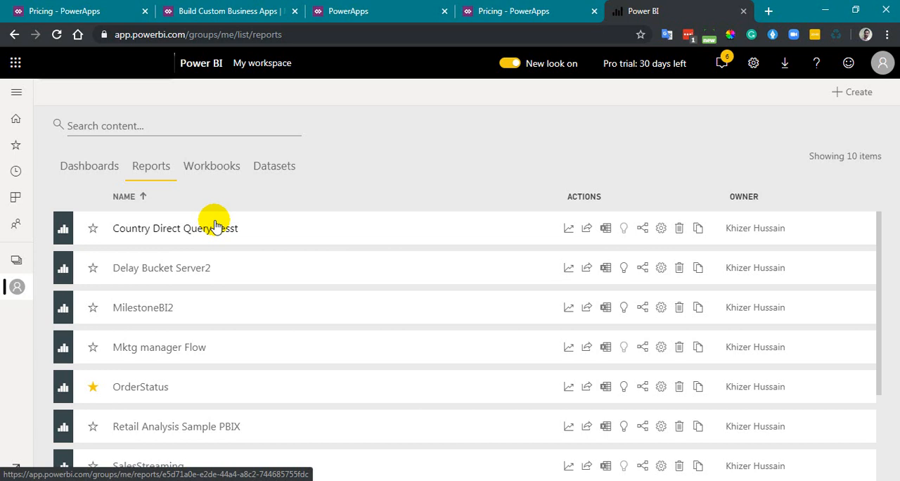
# - Refresh the Country Direct Query Tesst report so it shows 29 countries including Bouvet Island
pyautogui.click(165, 228)
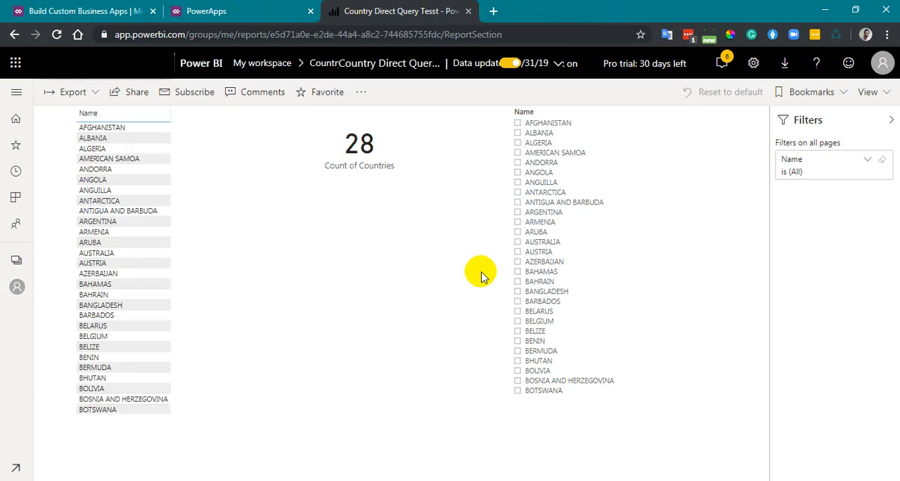
pyautogui.moveTo(464, 450)
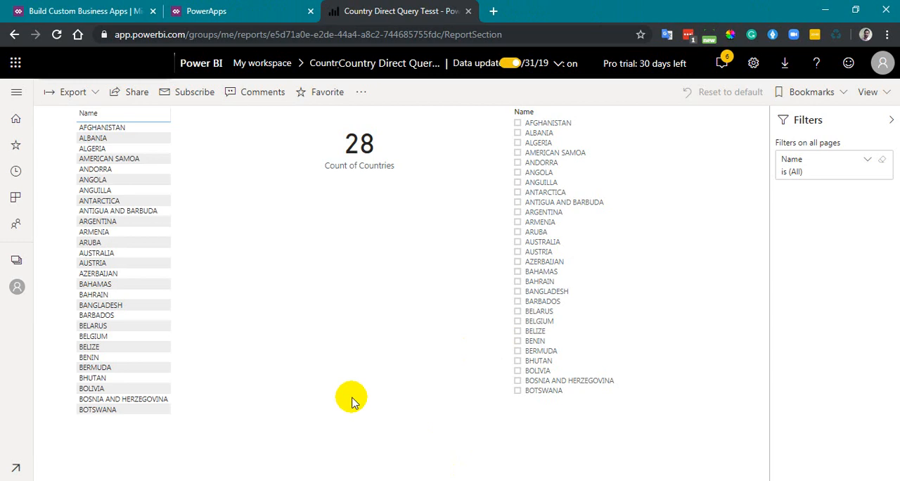
pyautogui.moveTo(360, 91)
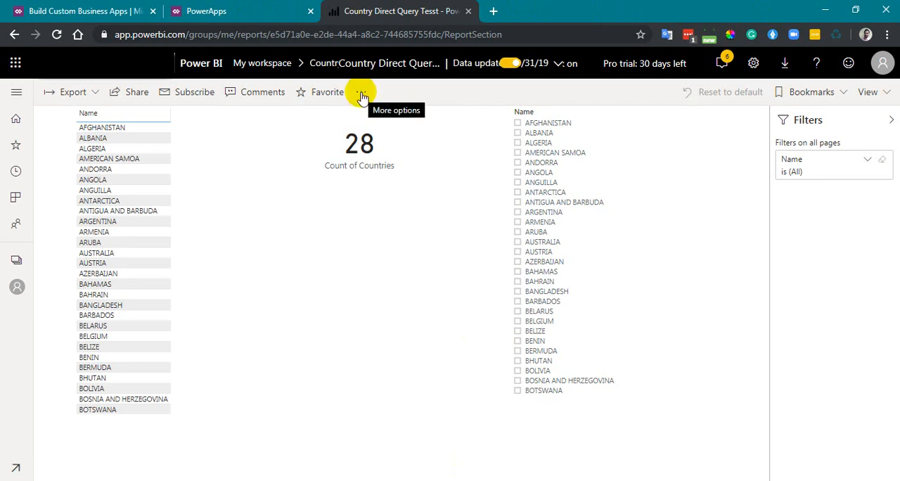
pyautogui.click(361, 92)
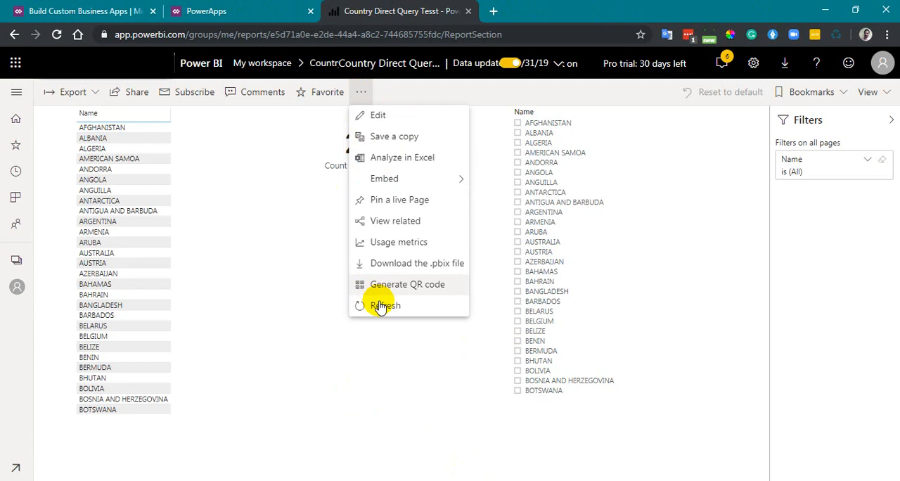
pyautogui.click(385, 305)
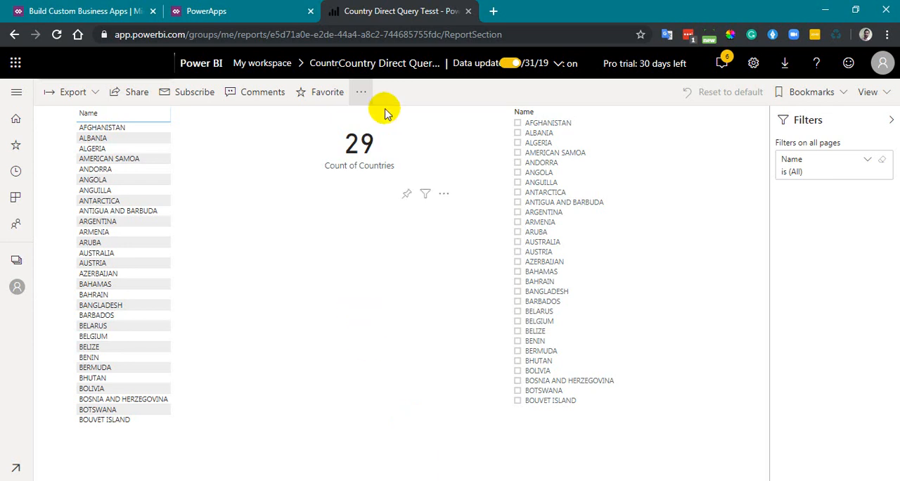
pyautogui.moveTo(360, 92)
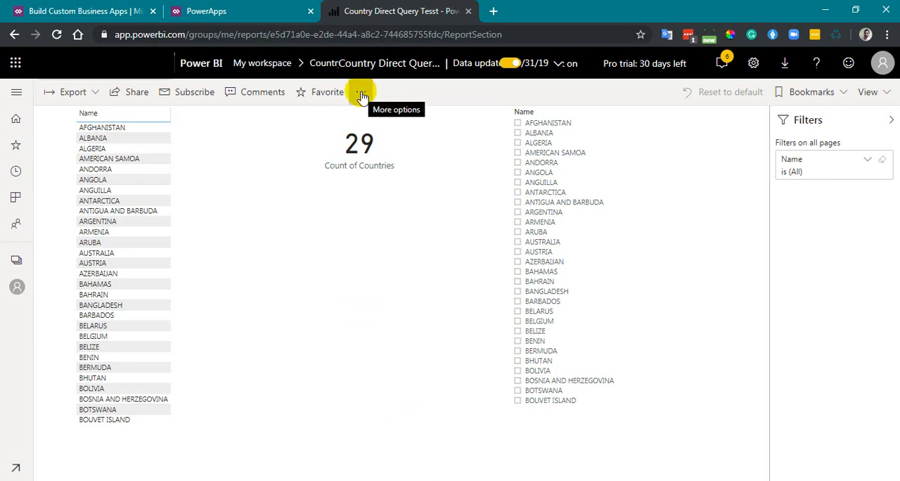
pyautogui.click(360, 92)
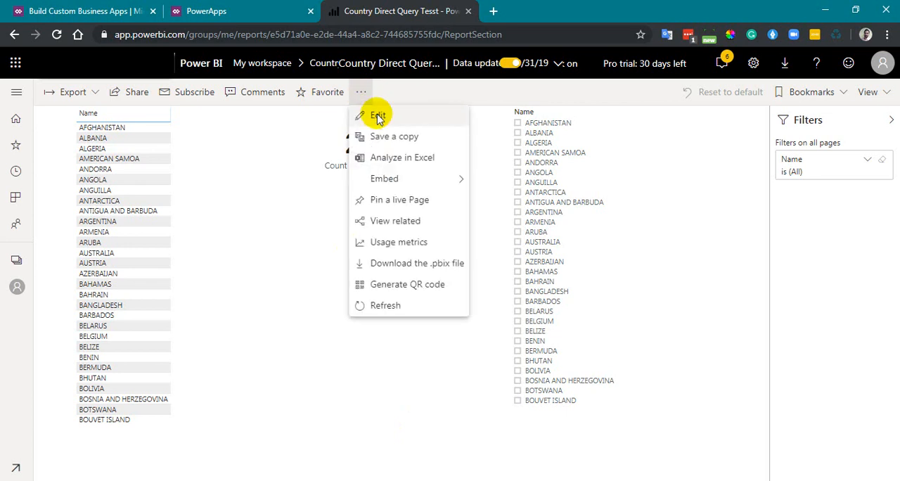
# - In edit mode, turn on 5-second page refresh and refresh to show 30 countries with Brazil
pyautogui.click(377, 115)
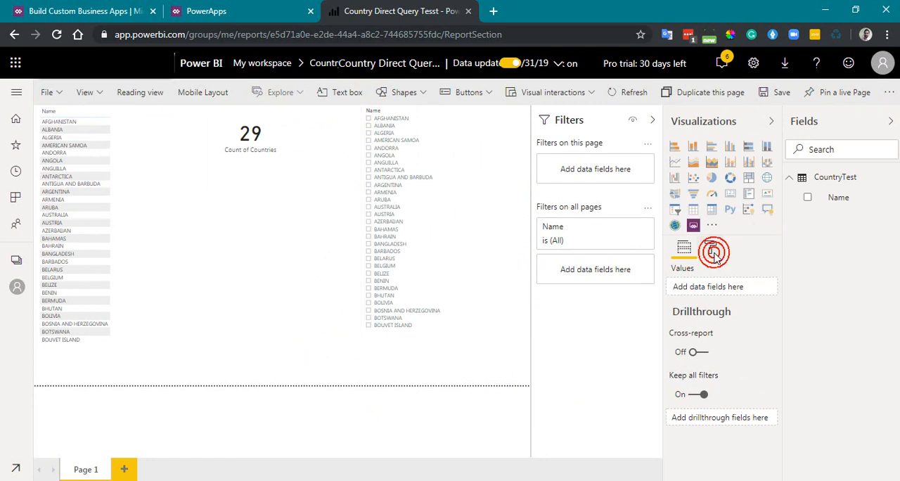
pyautogui.click(710, 246)
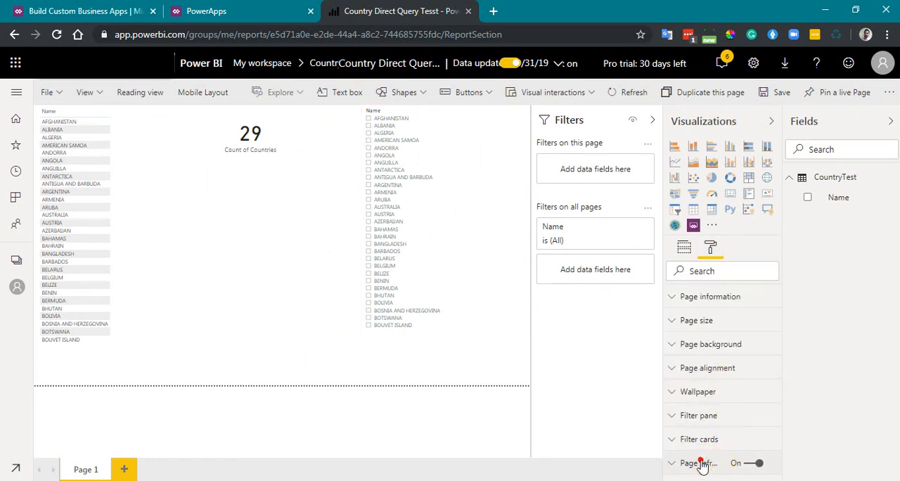
pyautogui.click(698, 463)
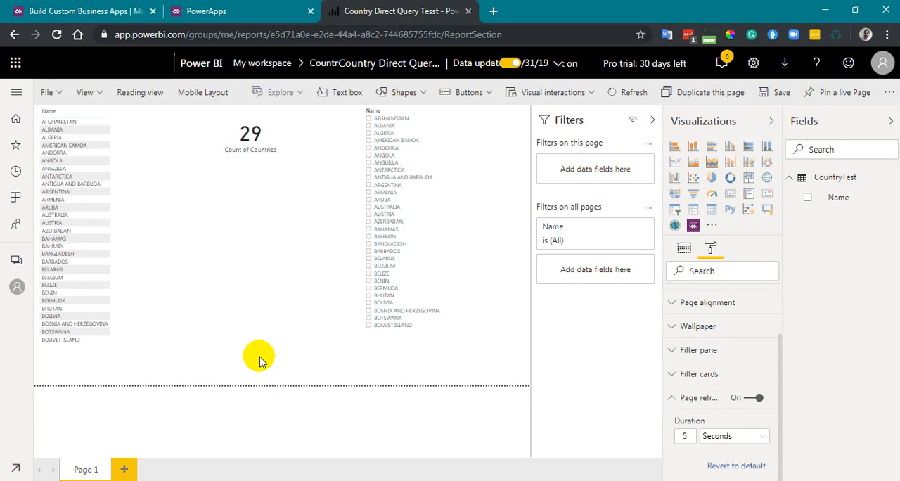
pyautogui.moveTo(330, 372)
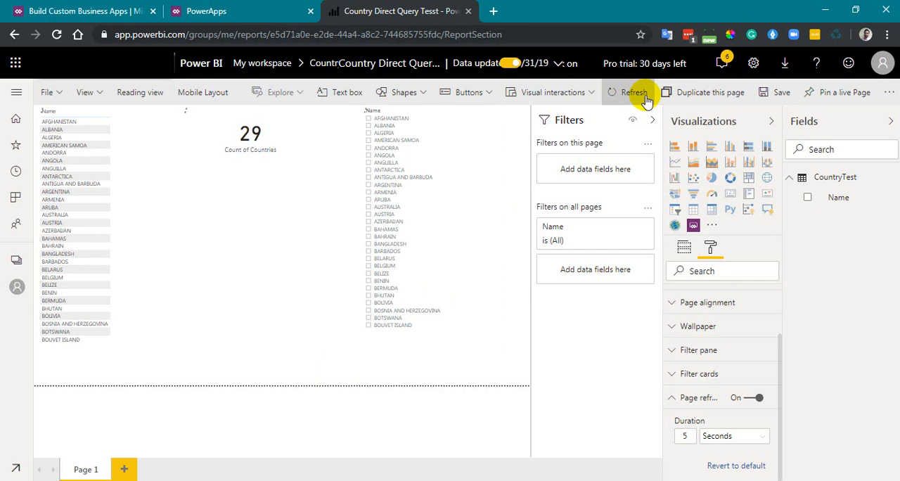
pyautogui.click(634, 92)
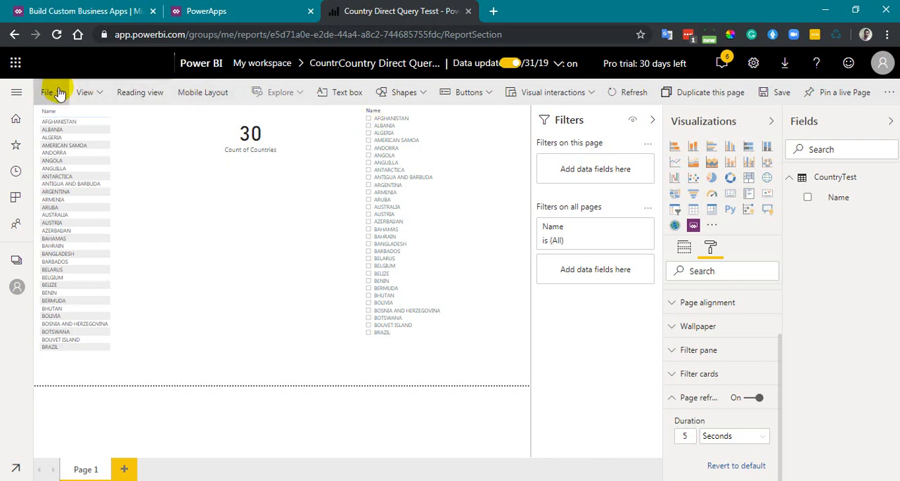
# - Get the report's secure embed link and load the embedded report in a new tab
pyautogui.click(47, 93)
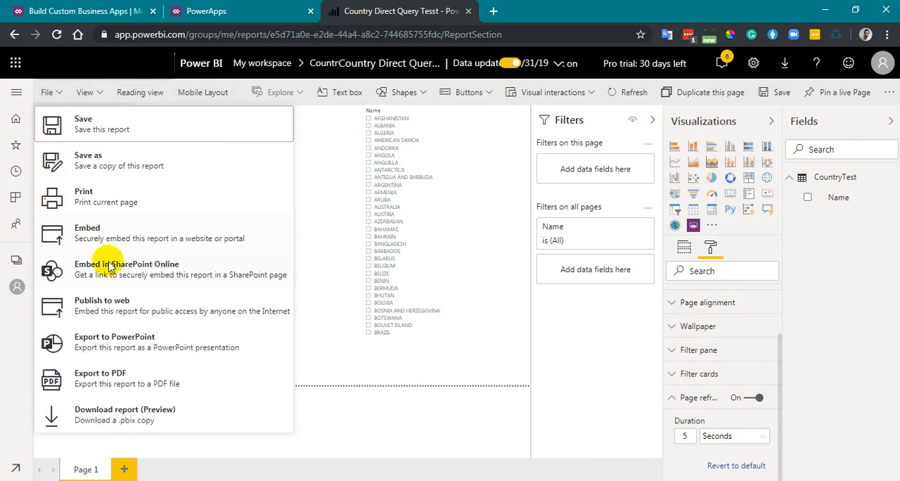
pyautogui.moveTo(123, 238)
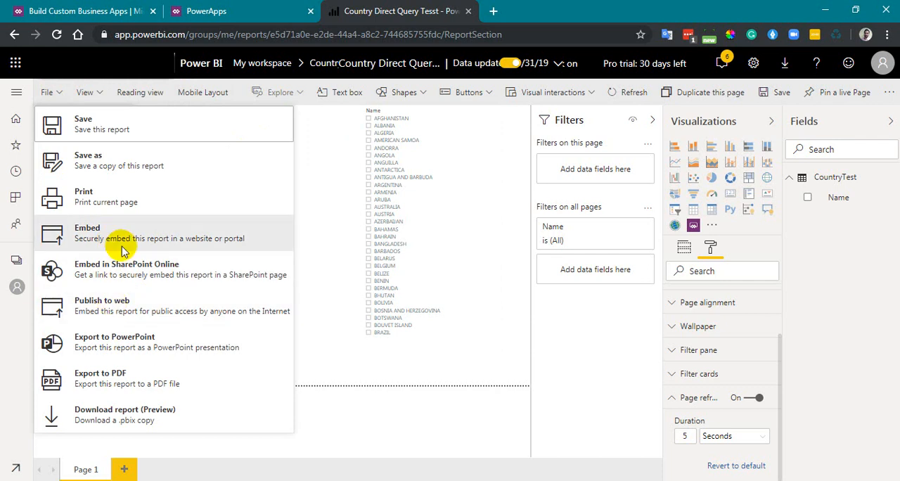
pyautogui.click(46, 91)
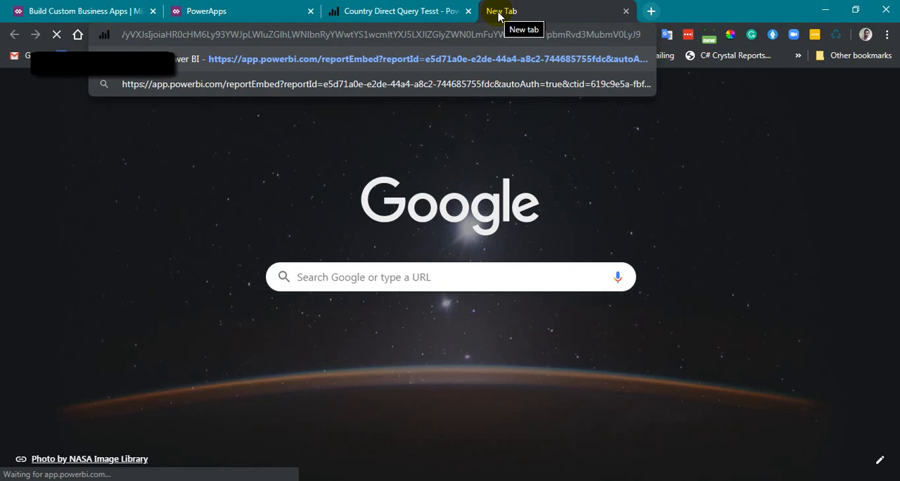
pyautogui.press('Enter')
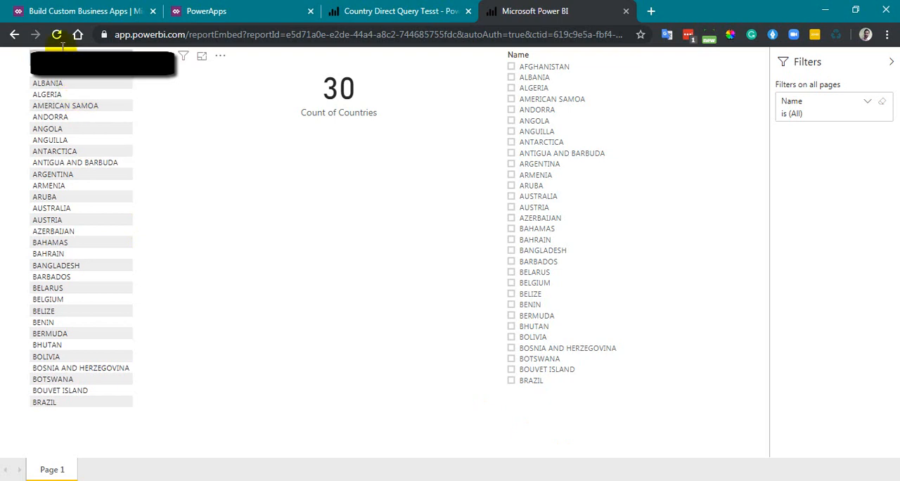
pyautogui.click(56, 34)
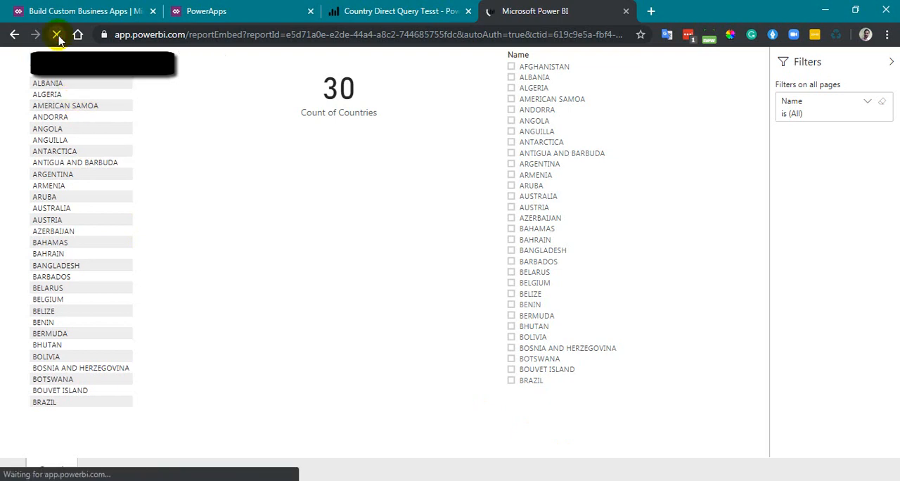
pyautogui.click(57, 34)
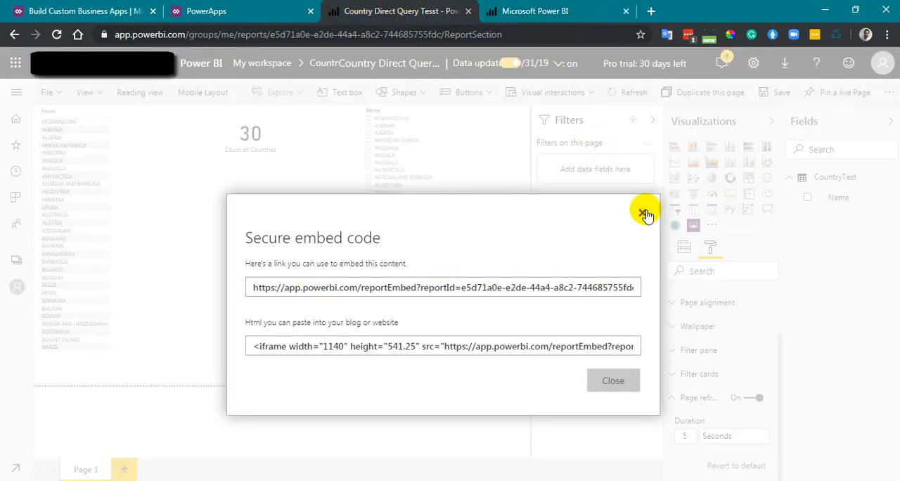
# - Publish the report to the web, obtaining its public link and 800 x 600 iframe code
pyautogui.click(644, 213)
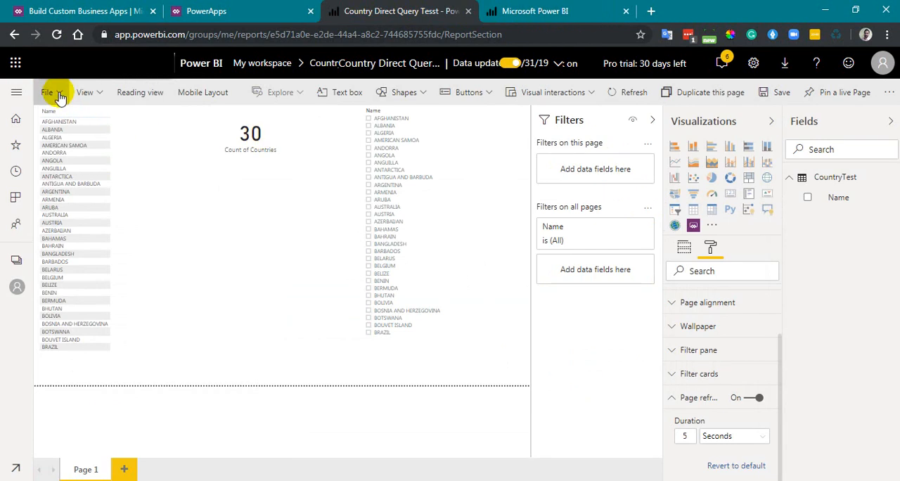
pyautogui.click(47, 92)
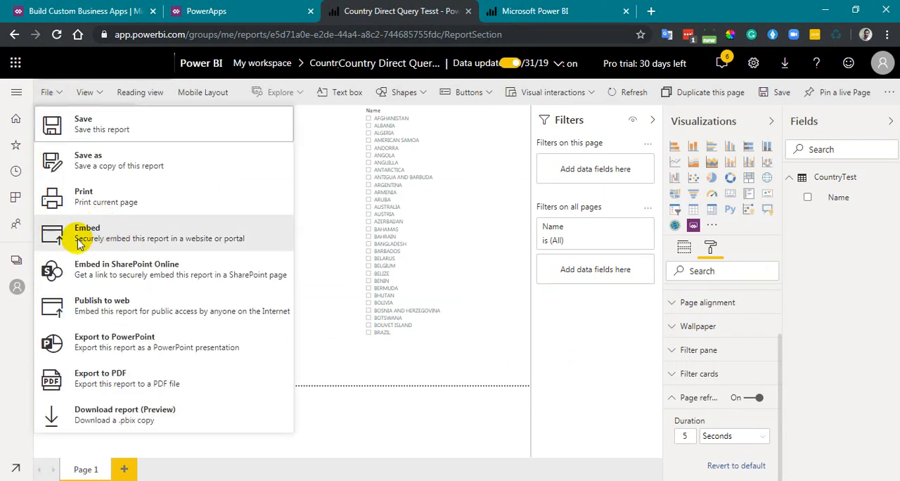
pyautogui.moveTo(138, 310)
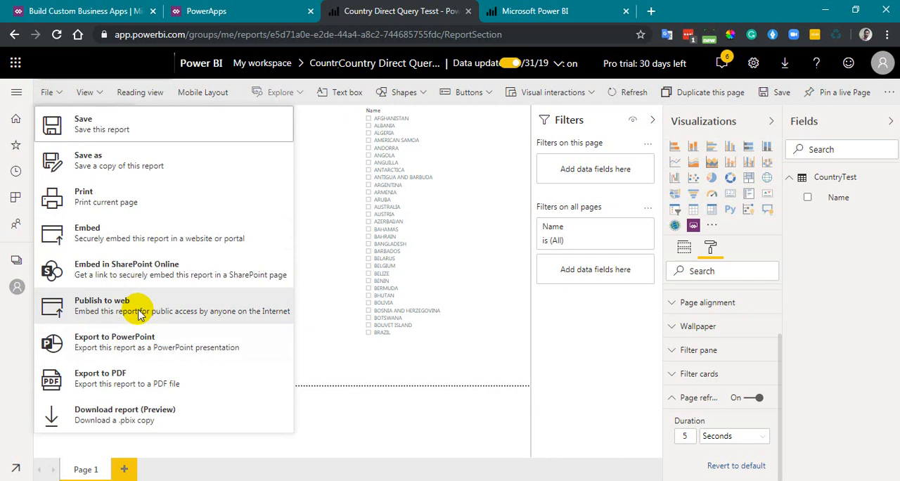
pyautogui.moveTo(138, 311)
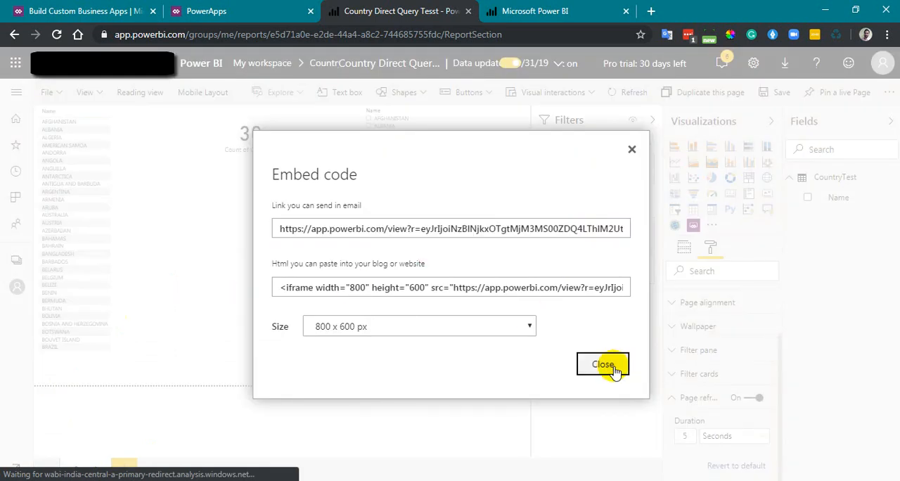
pyautogui.click(603, 364)
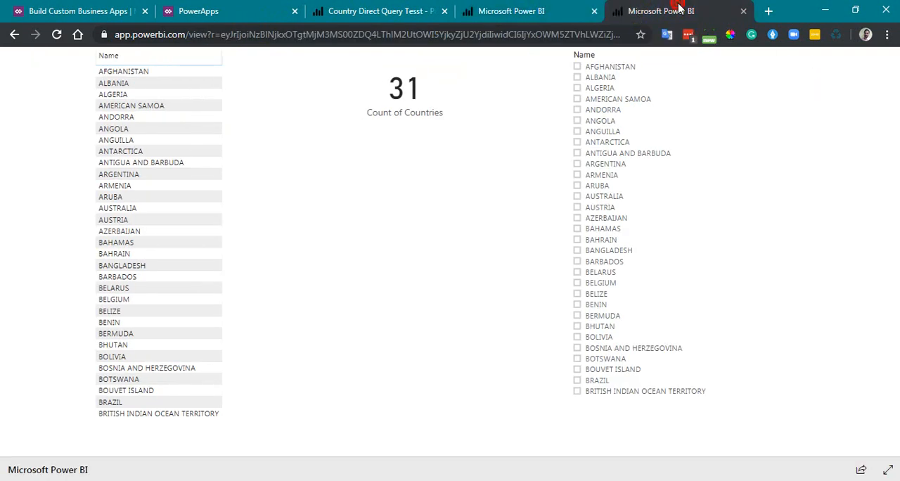
pyautogui.moveTo(550, 437)
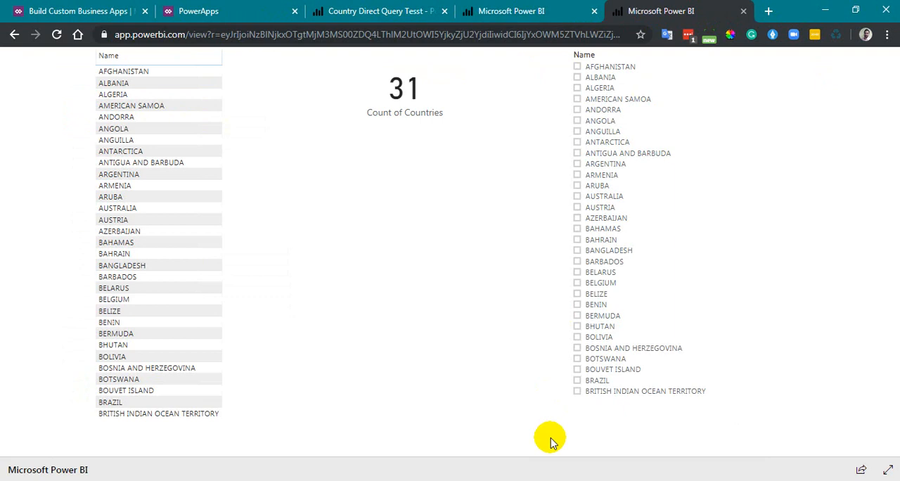
pyautogui.moveTo(473, 466)
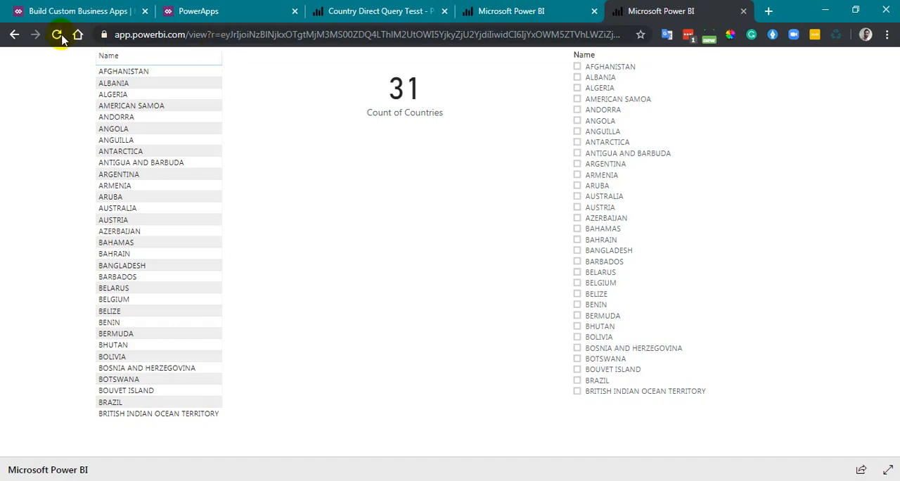
# - Reload the public web view and secure embed, both showing British Indian Ocean Territory
pyautogui.click(57, 34)
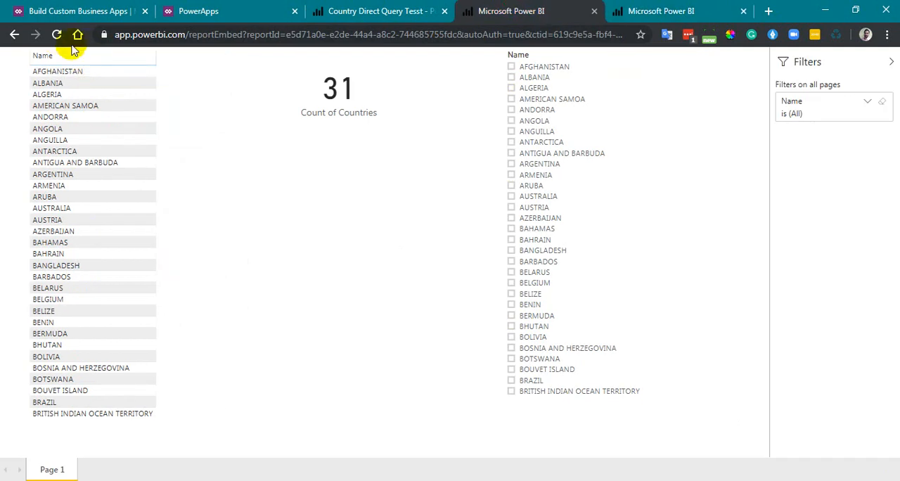
pyautogui.click(56, 34)
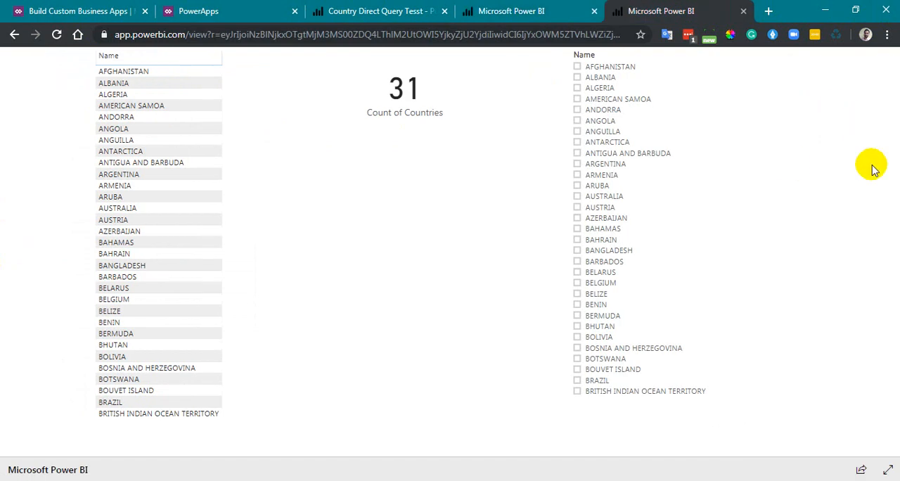
pyautogui.moveTo(804, 148)
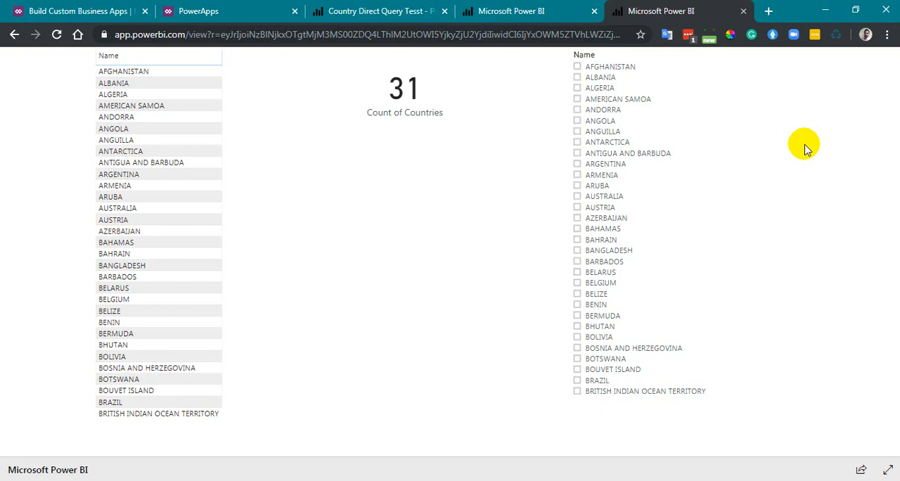
pyautogui.moveTo(510, 139)
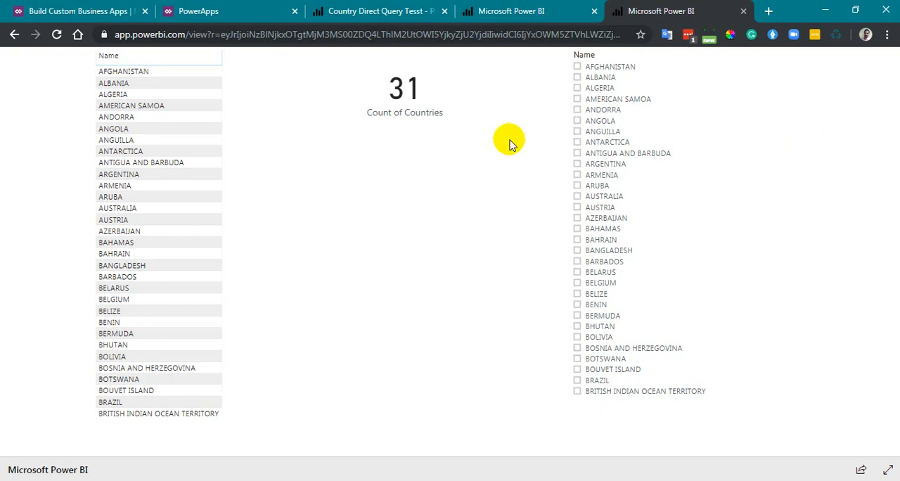
pyautogui.moveTo(357, 279)
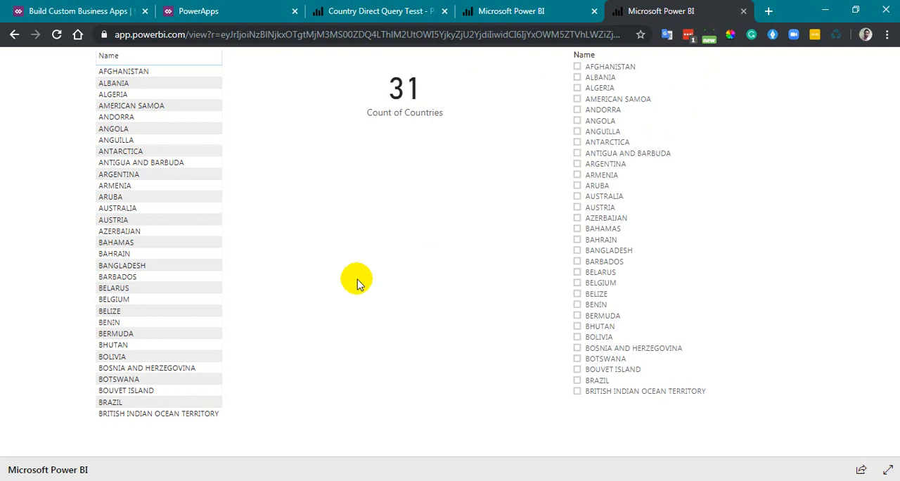